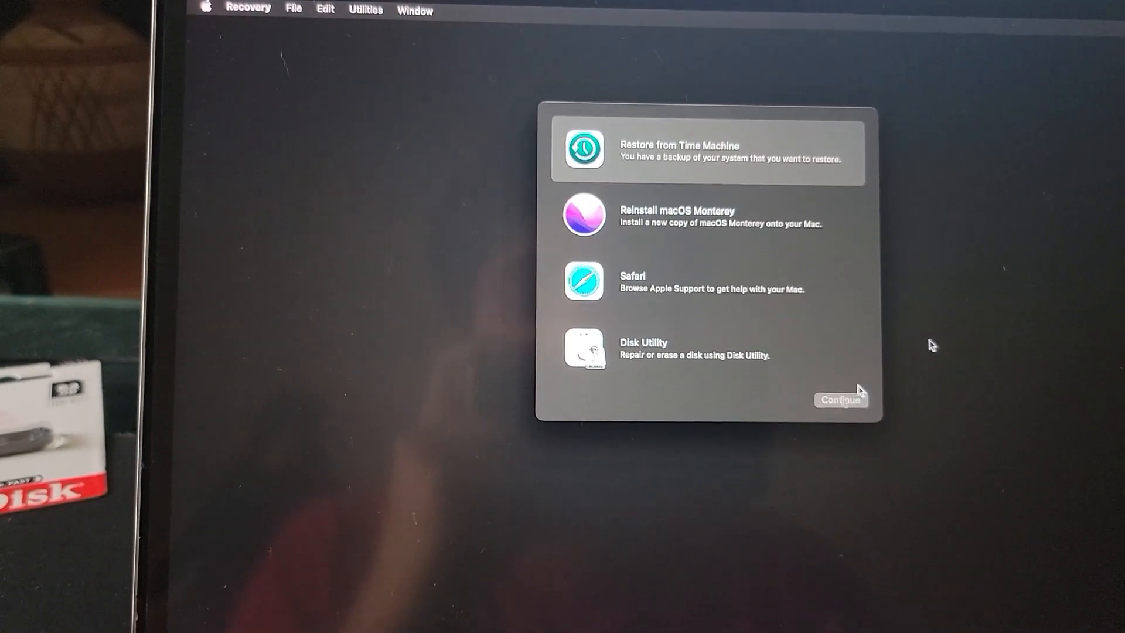
Step: View the Restore from Time Machine Backup introduction, then return to the recovery options
left_click(840, 400)
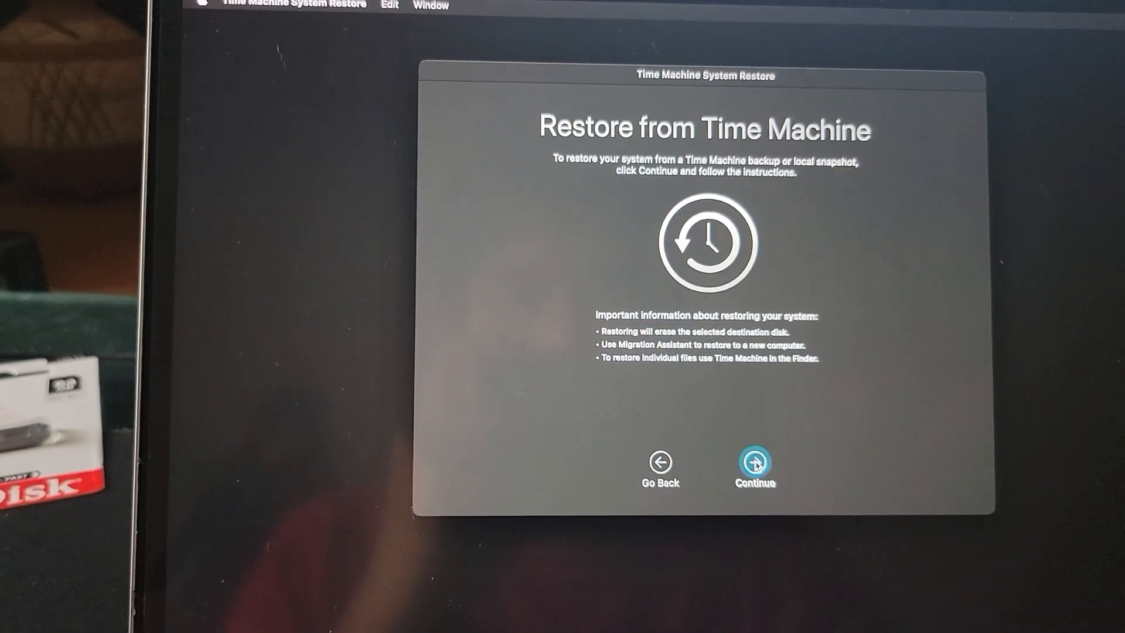
left_click(754, 462)
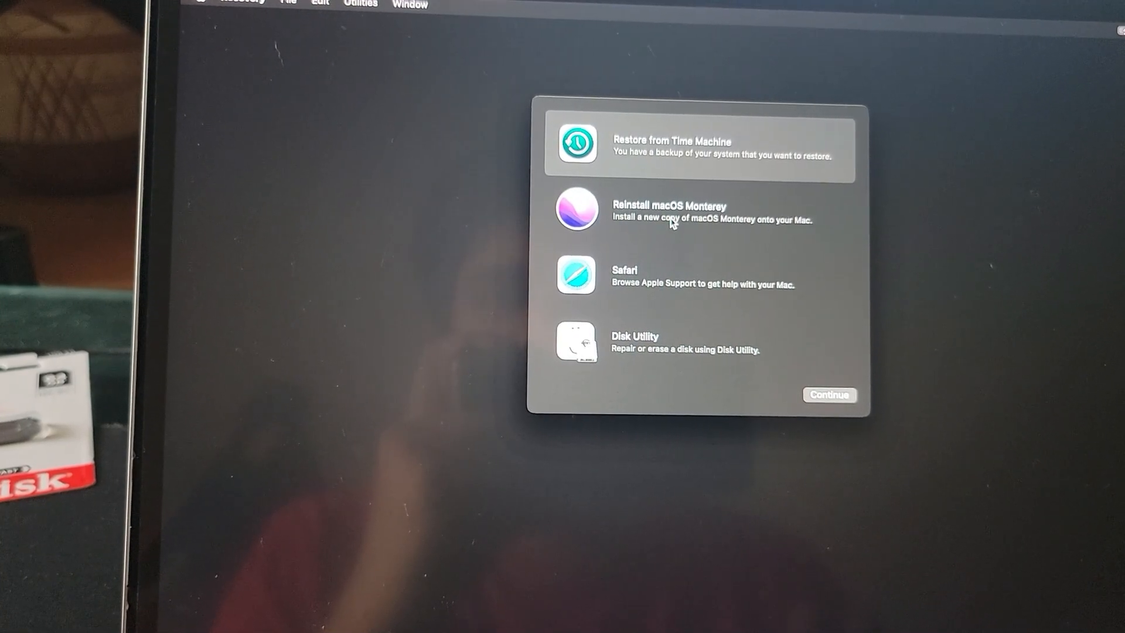
Step: Choose Reinstall macOS Monterey and continue into the installer's setup screen
left_click(696, 216)
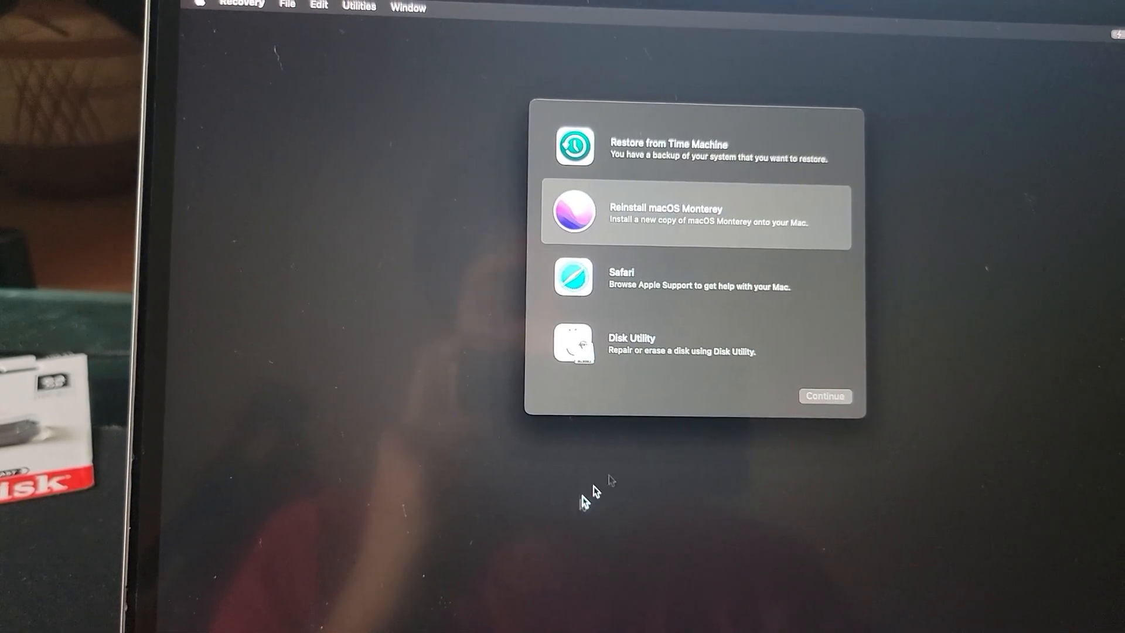
left_click(824, 395)
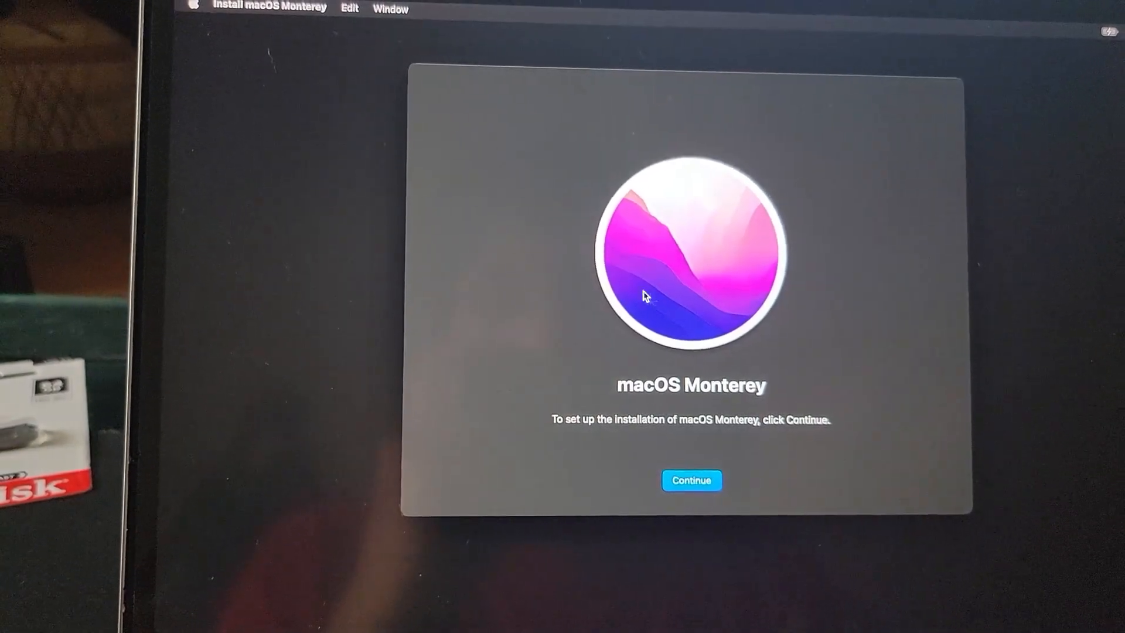
left_click(692, 481)
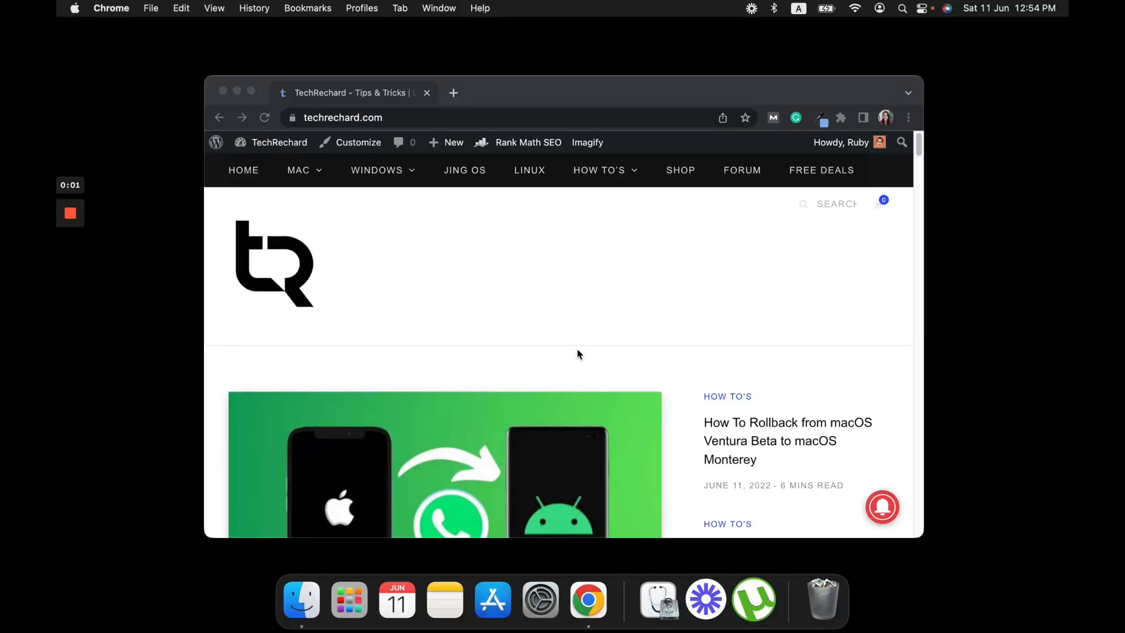
mouse_move(670, 362)
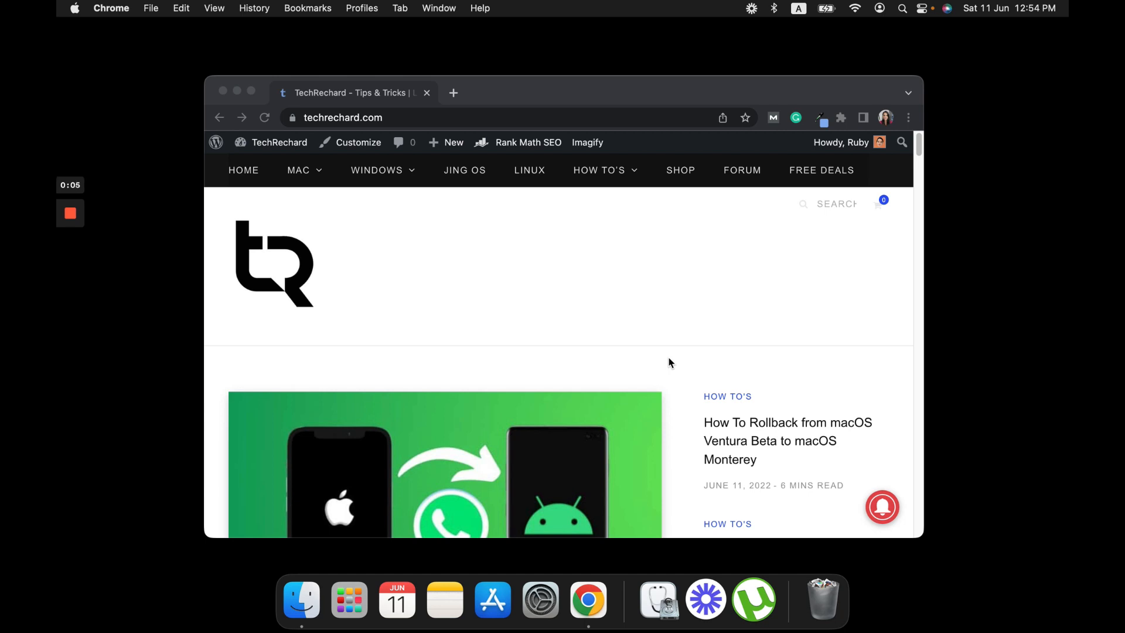
mouse_move(797, 218)
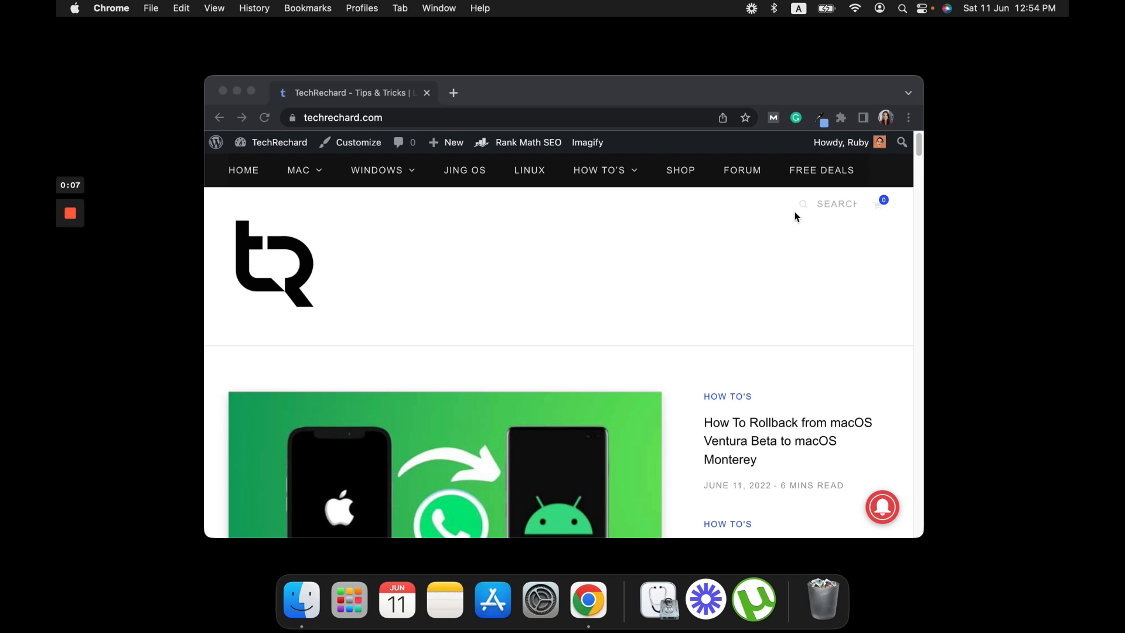
mouse_move(494, 121)
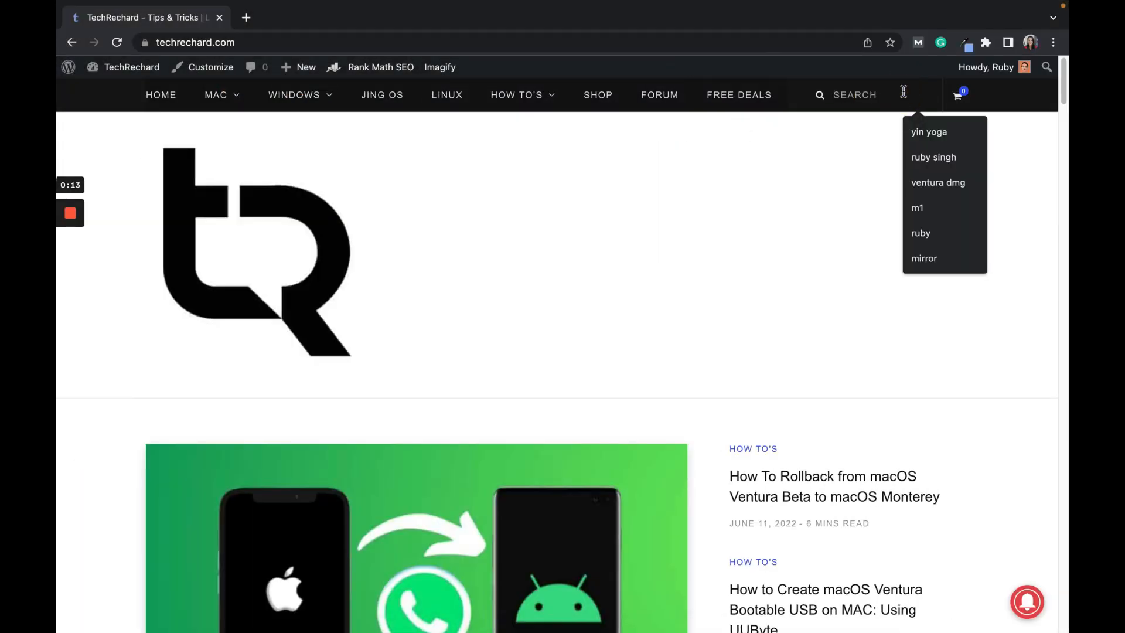
Step: Search the site for 'monterey dmg' and open the Download macOS Monterey DMG File article
type("monterey")
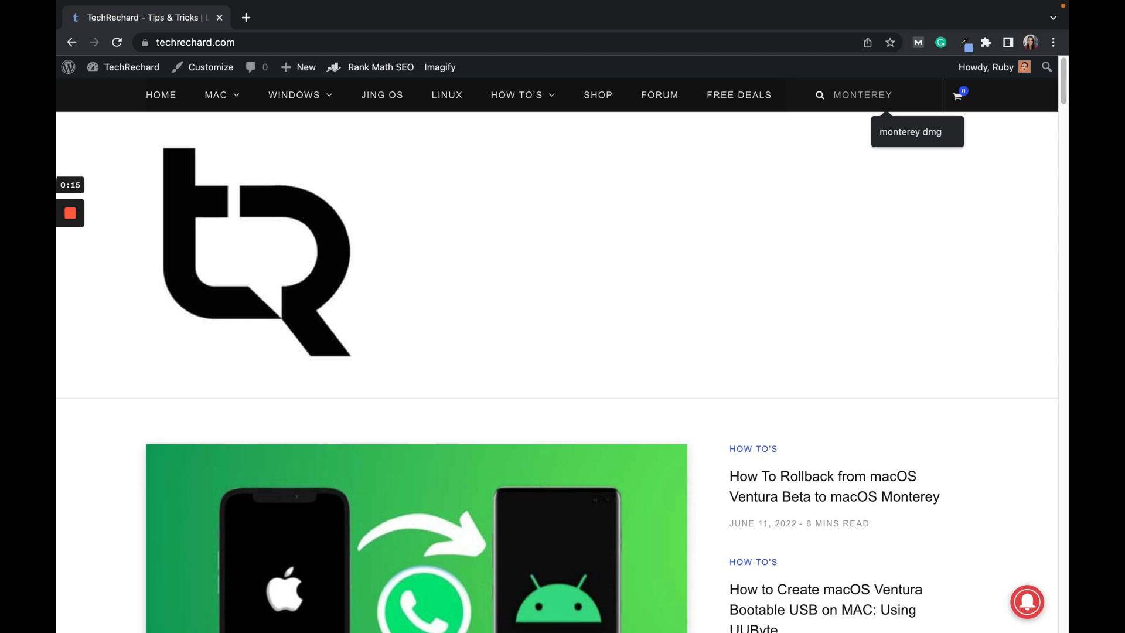
left_click(909, 132)
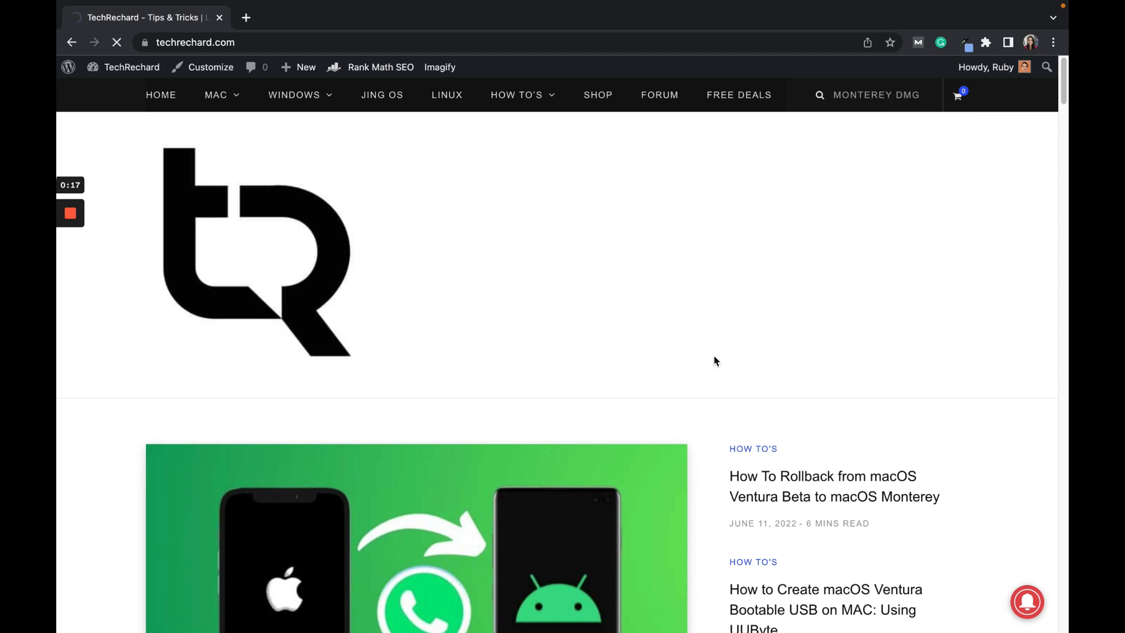
left_click(877, 94)
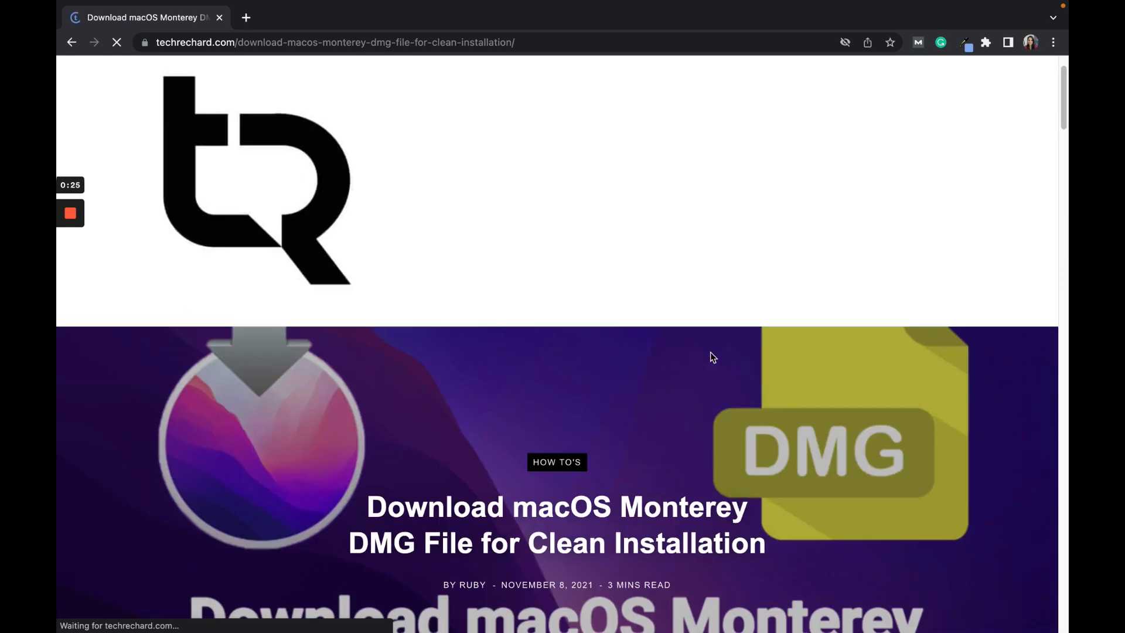
Step: Scroll the article to the 'Download Links to macOS Monterey DMG File OFFICIAL' section
scroll("down", 3)
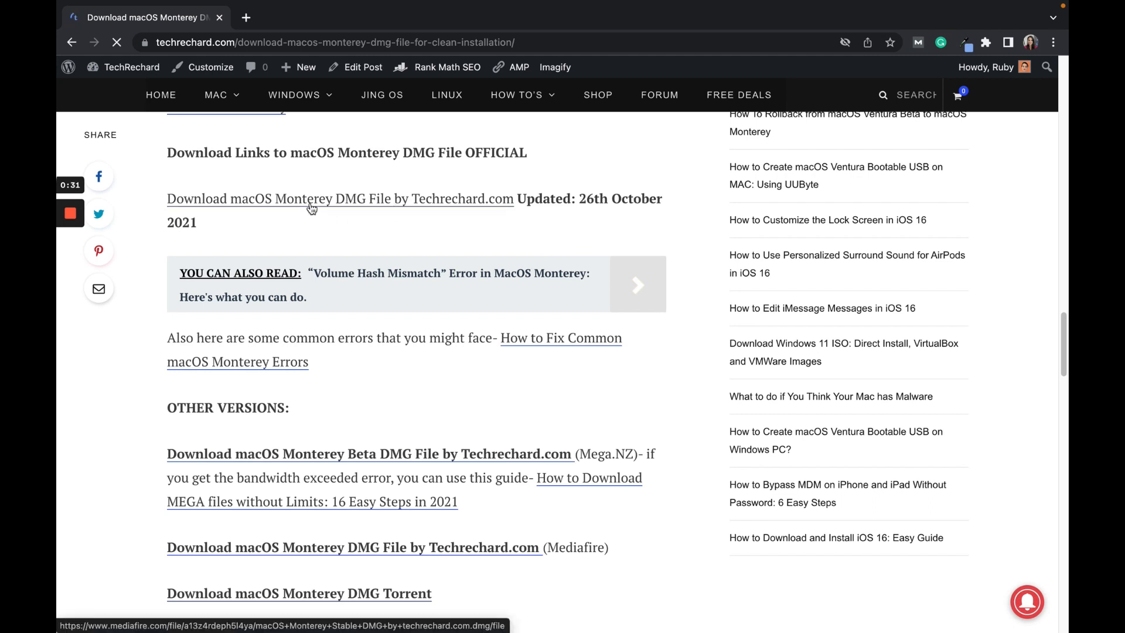
scroll("up", 3)
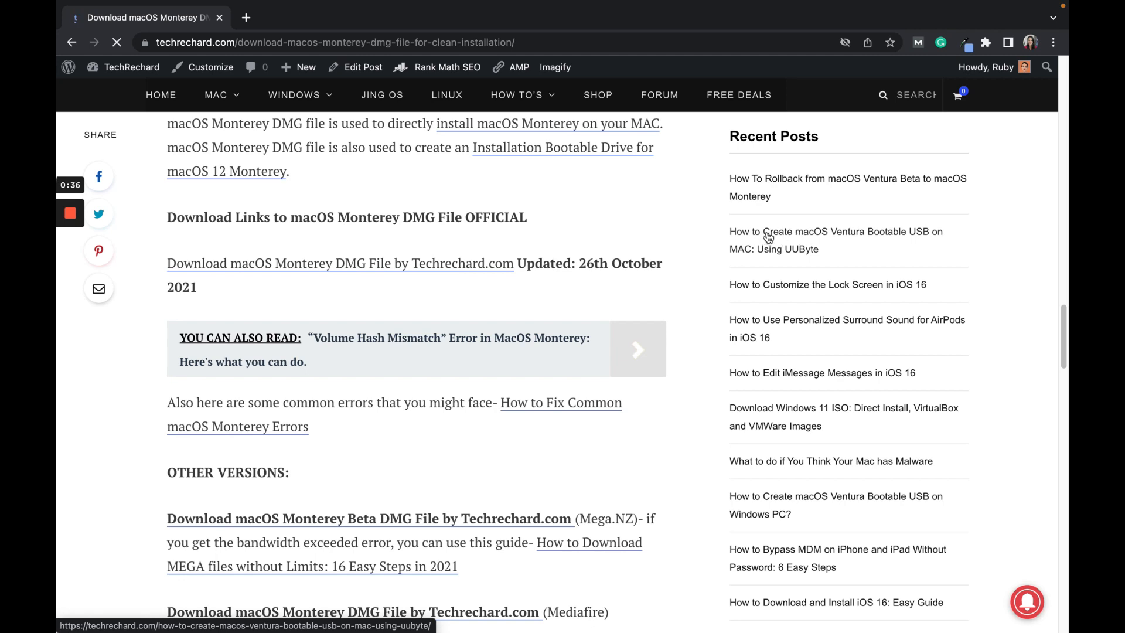
mouse_move(818, 239)
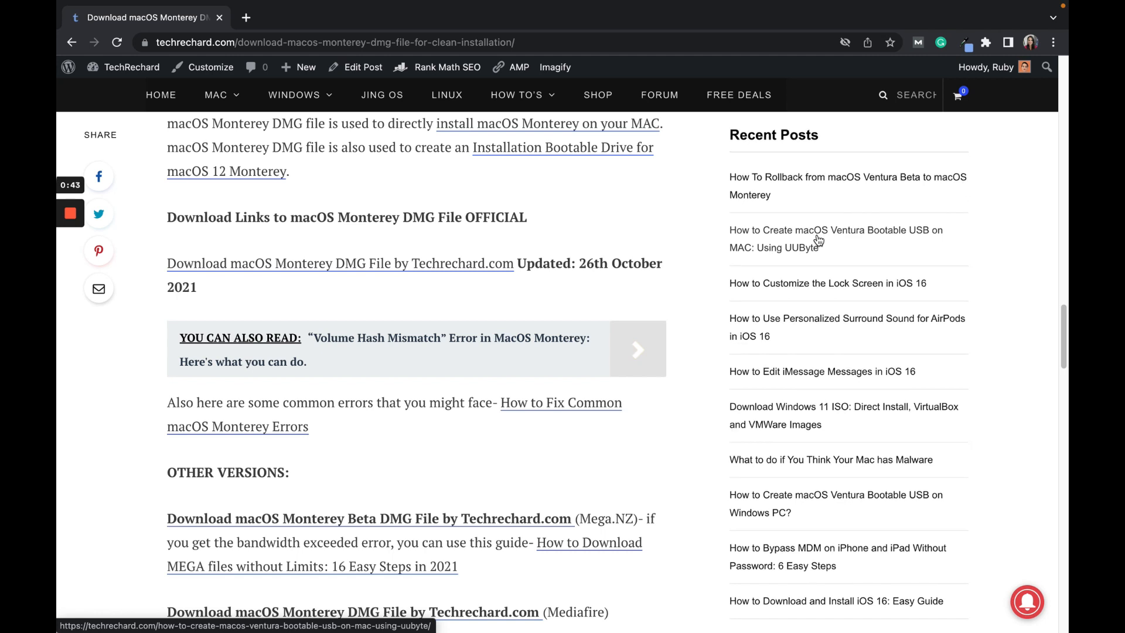
mouse_move(689, 255)
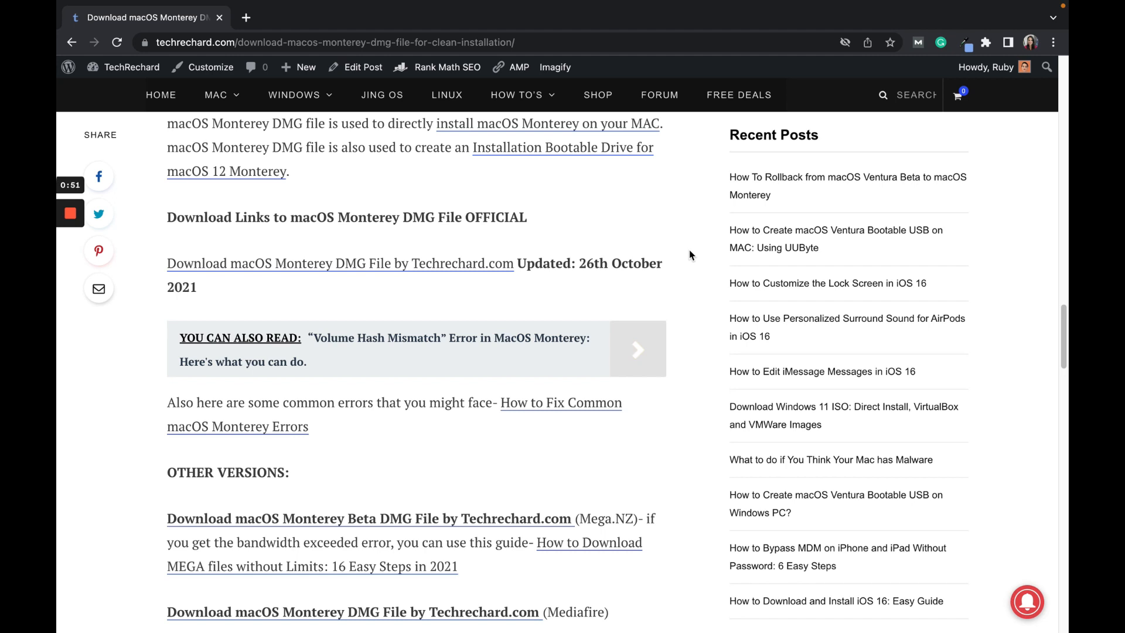
left_click(69, 213)
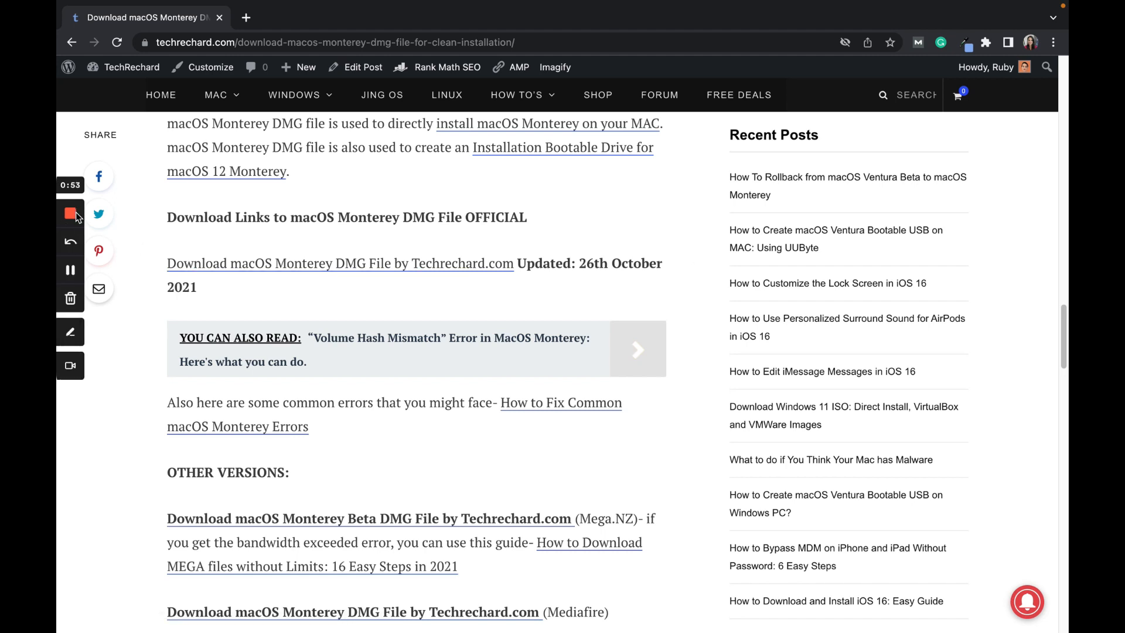